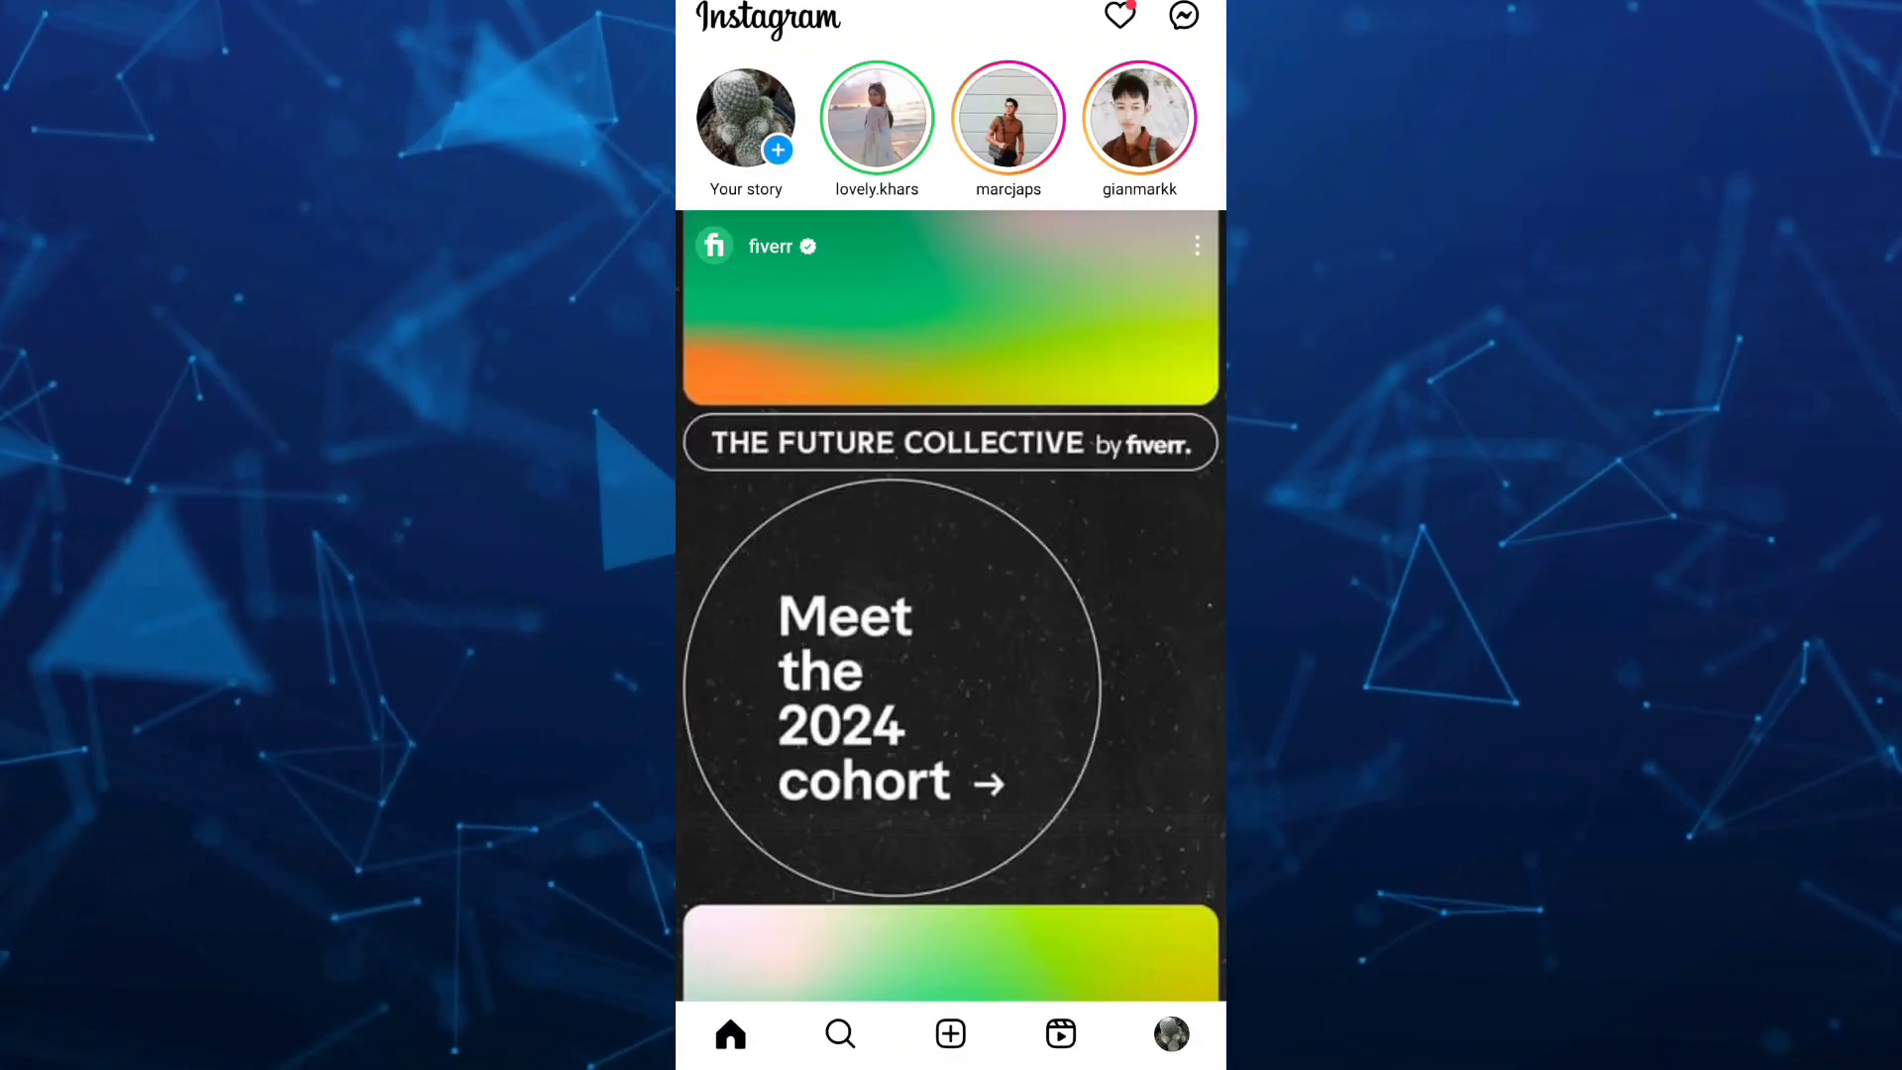
Scroll the home feed down and back up before heading to the profile
{"action": "scroll", "scroll_direction": "down", "scroll_amount": 3}
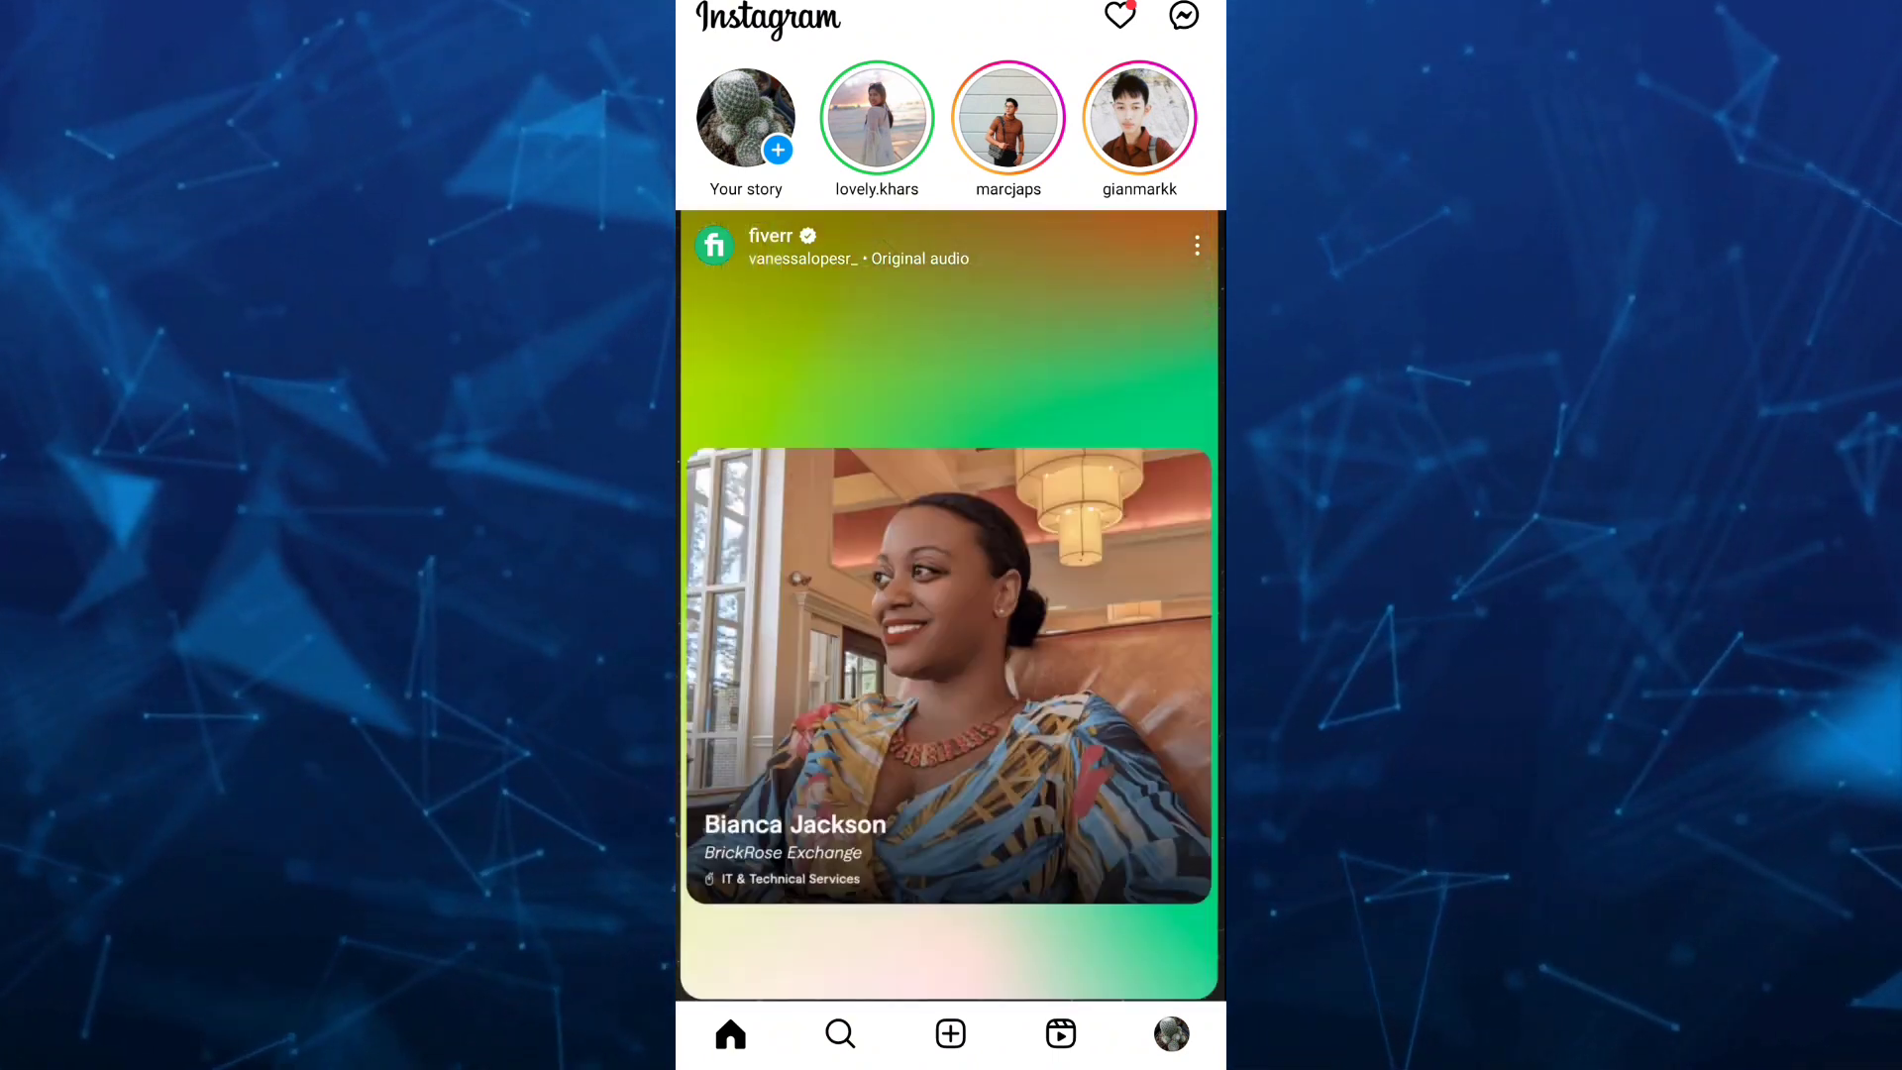
{"action": "scroll", "scroll_direction": "up", "scroll_amount": 3}
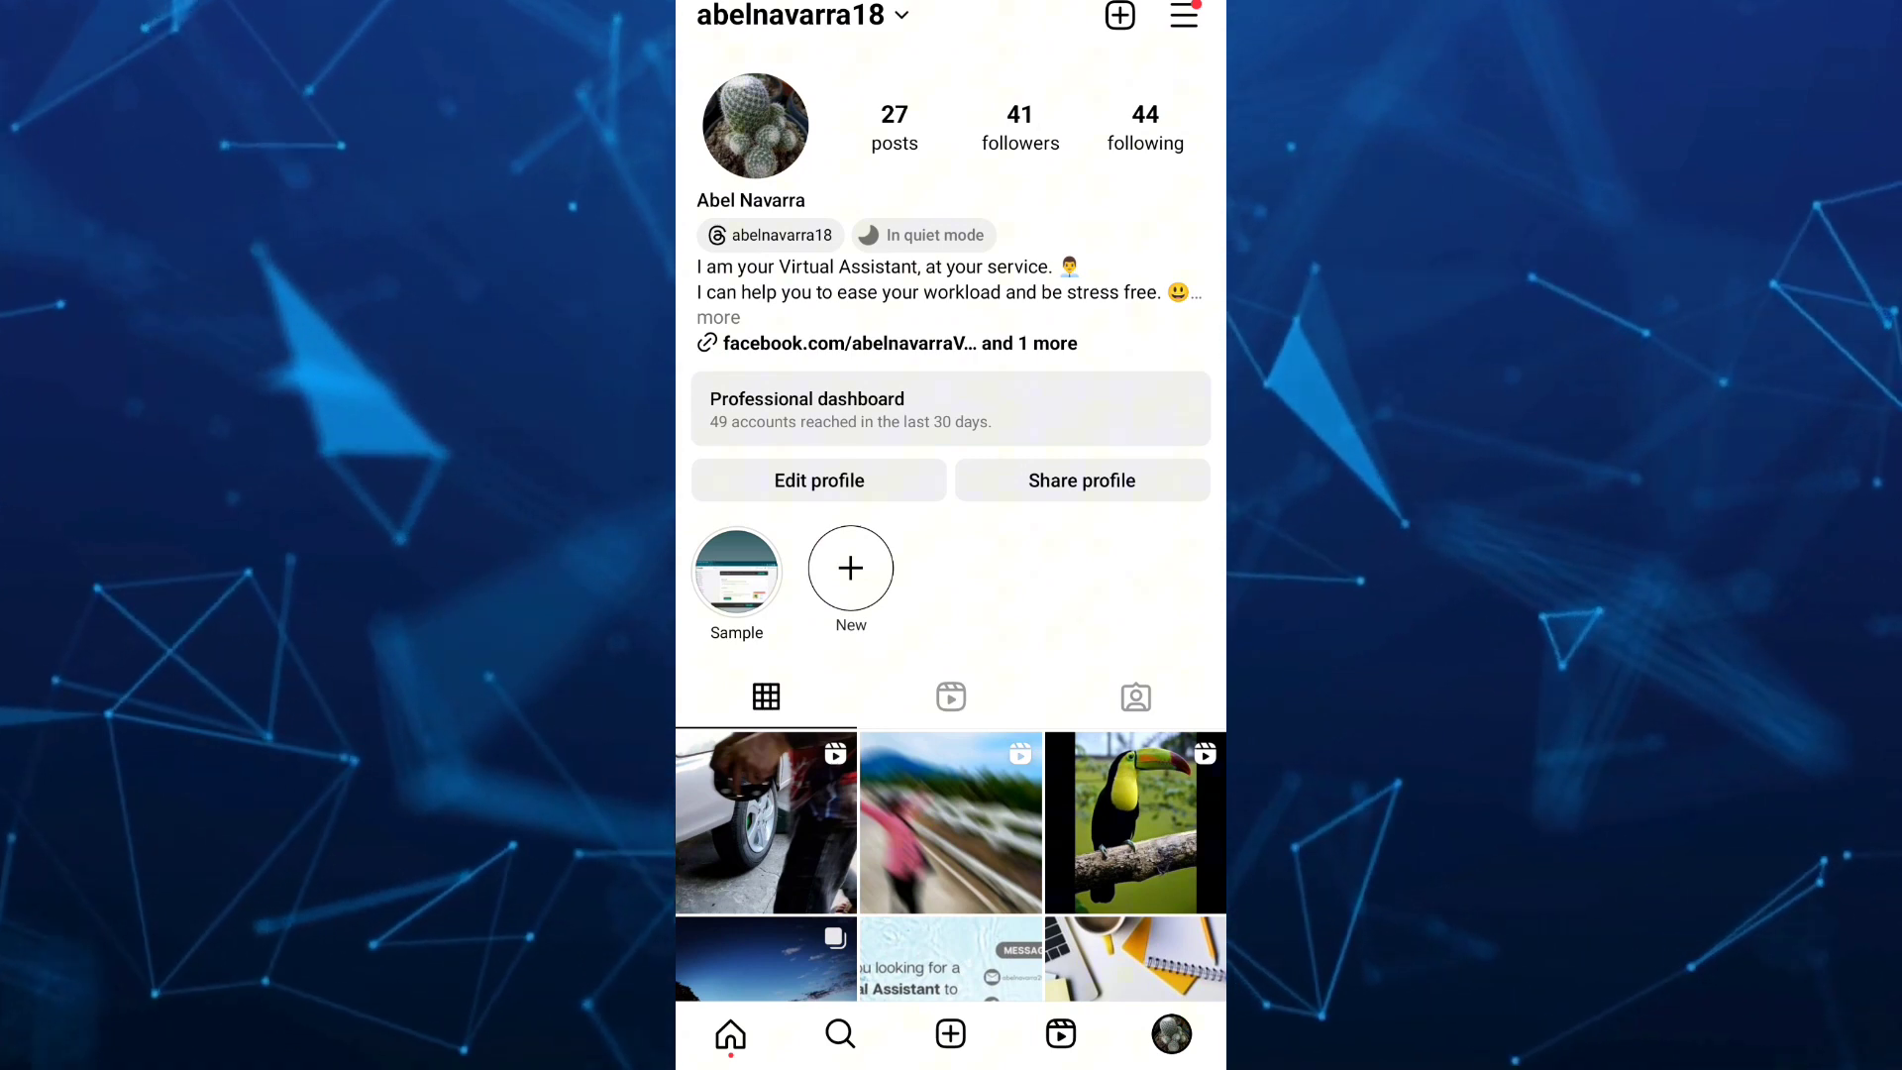
Open Settings and privacy from the profile's menu and scroll its options
{"action": "left_click", "coordinate": [1183, 15]}
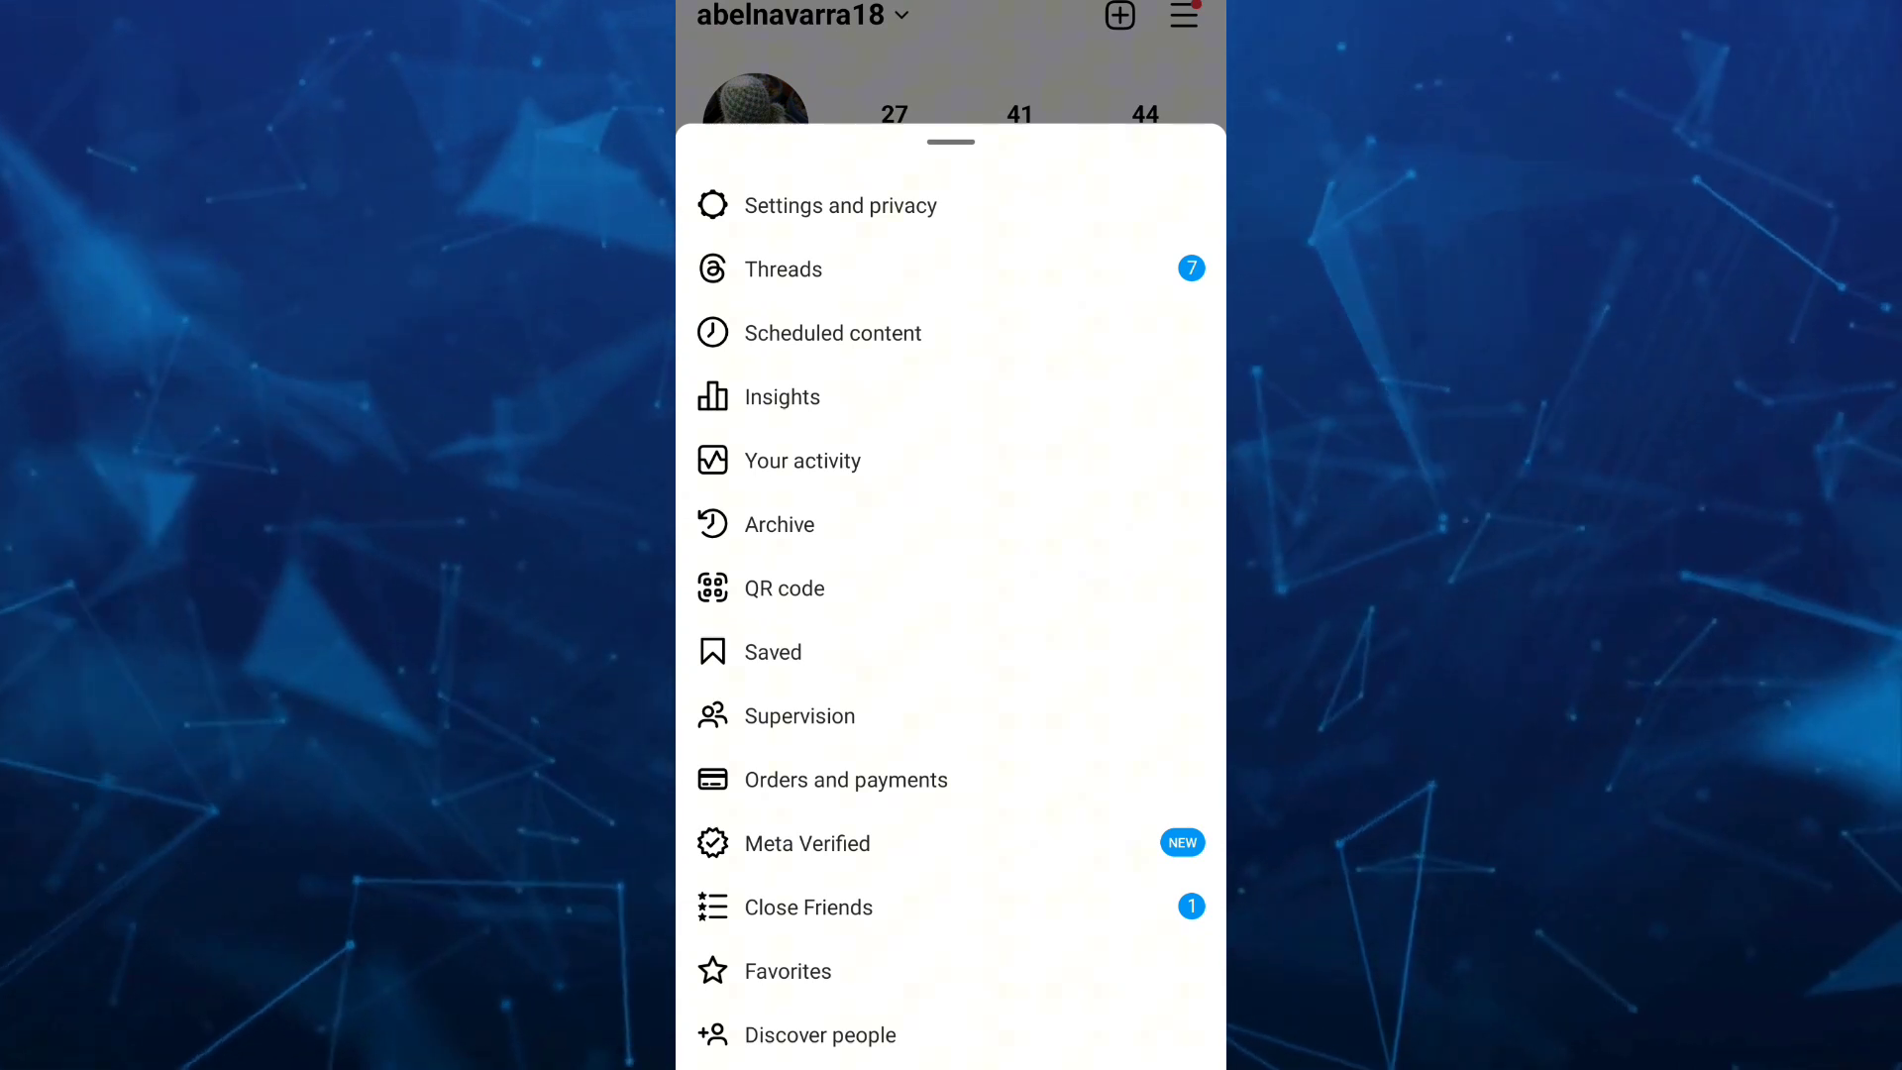
{"action": "left_click", "coordinate": [838, 204]}
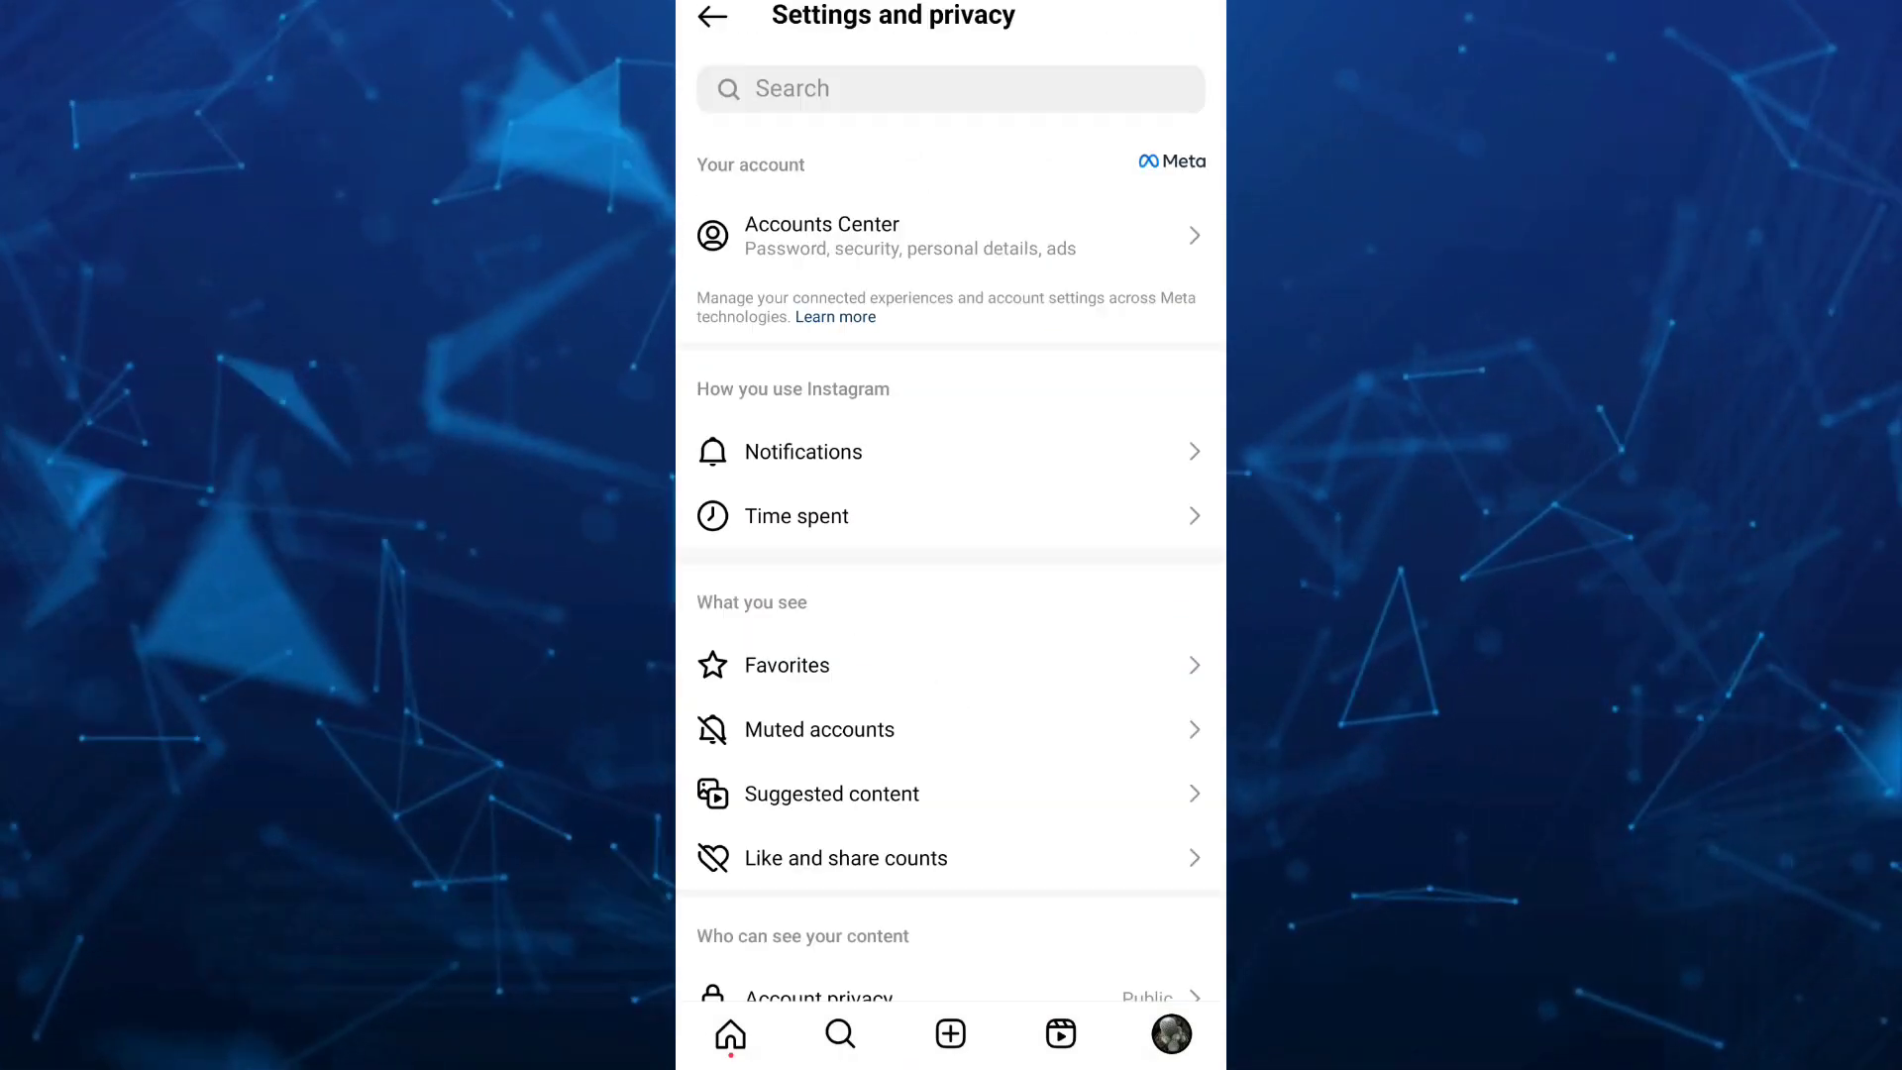
{"action": "scroll", "scroll_direction": "down", "scroll_amount": 3}
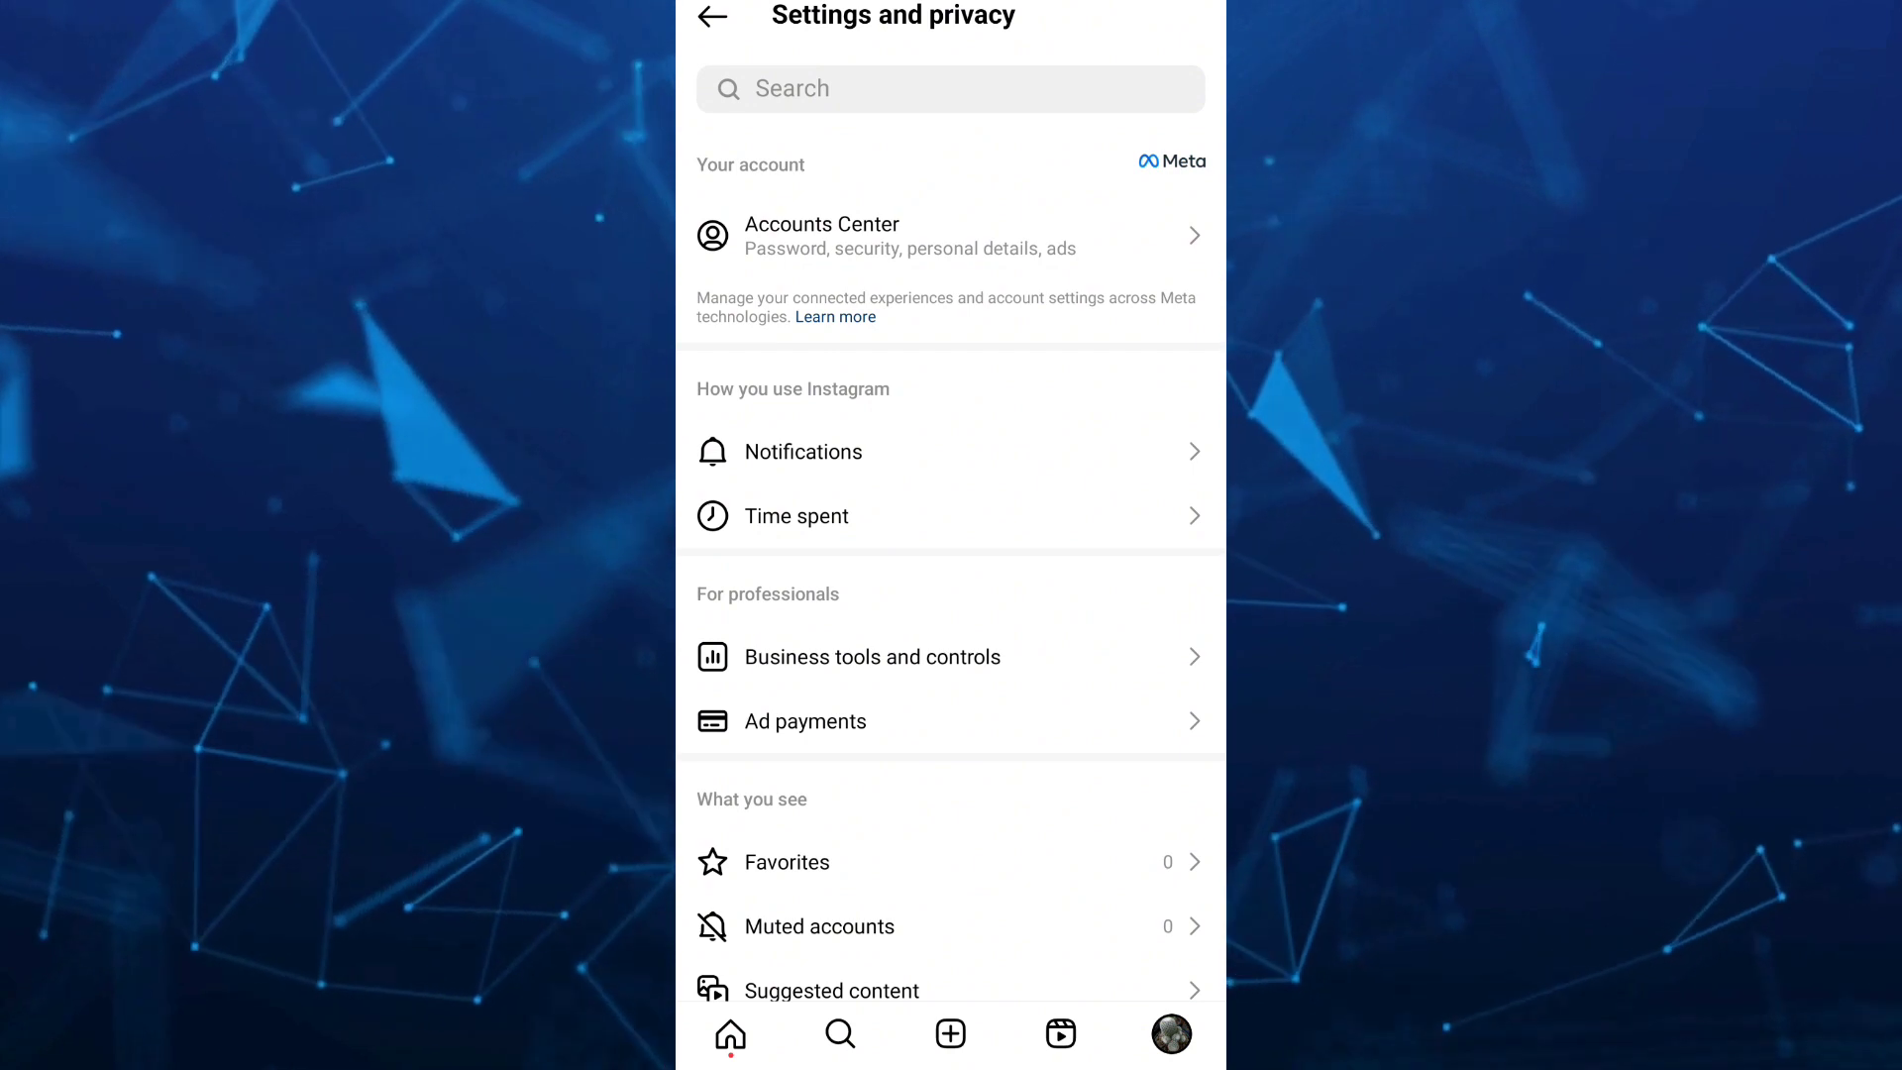
Go to Accounts Center > Sharing across profiles and choose the Facebook profile
{"action": "left_click", "coordinate": [950, 236]}
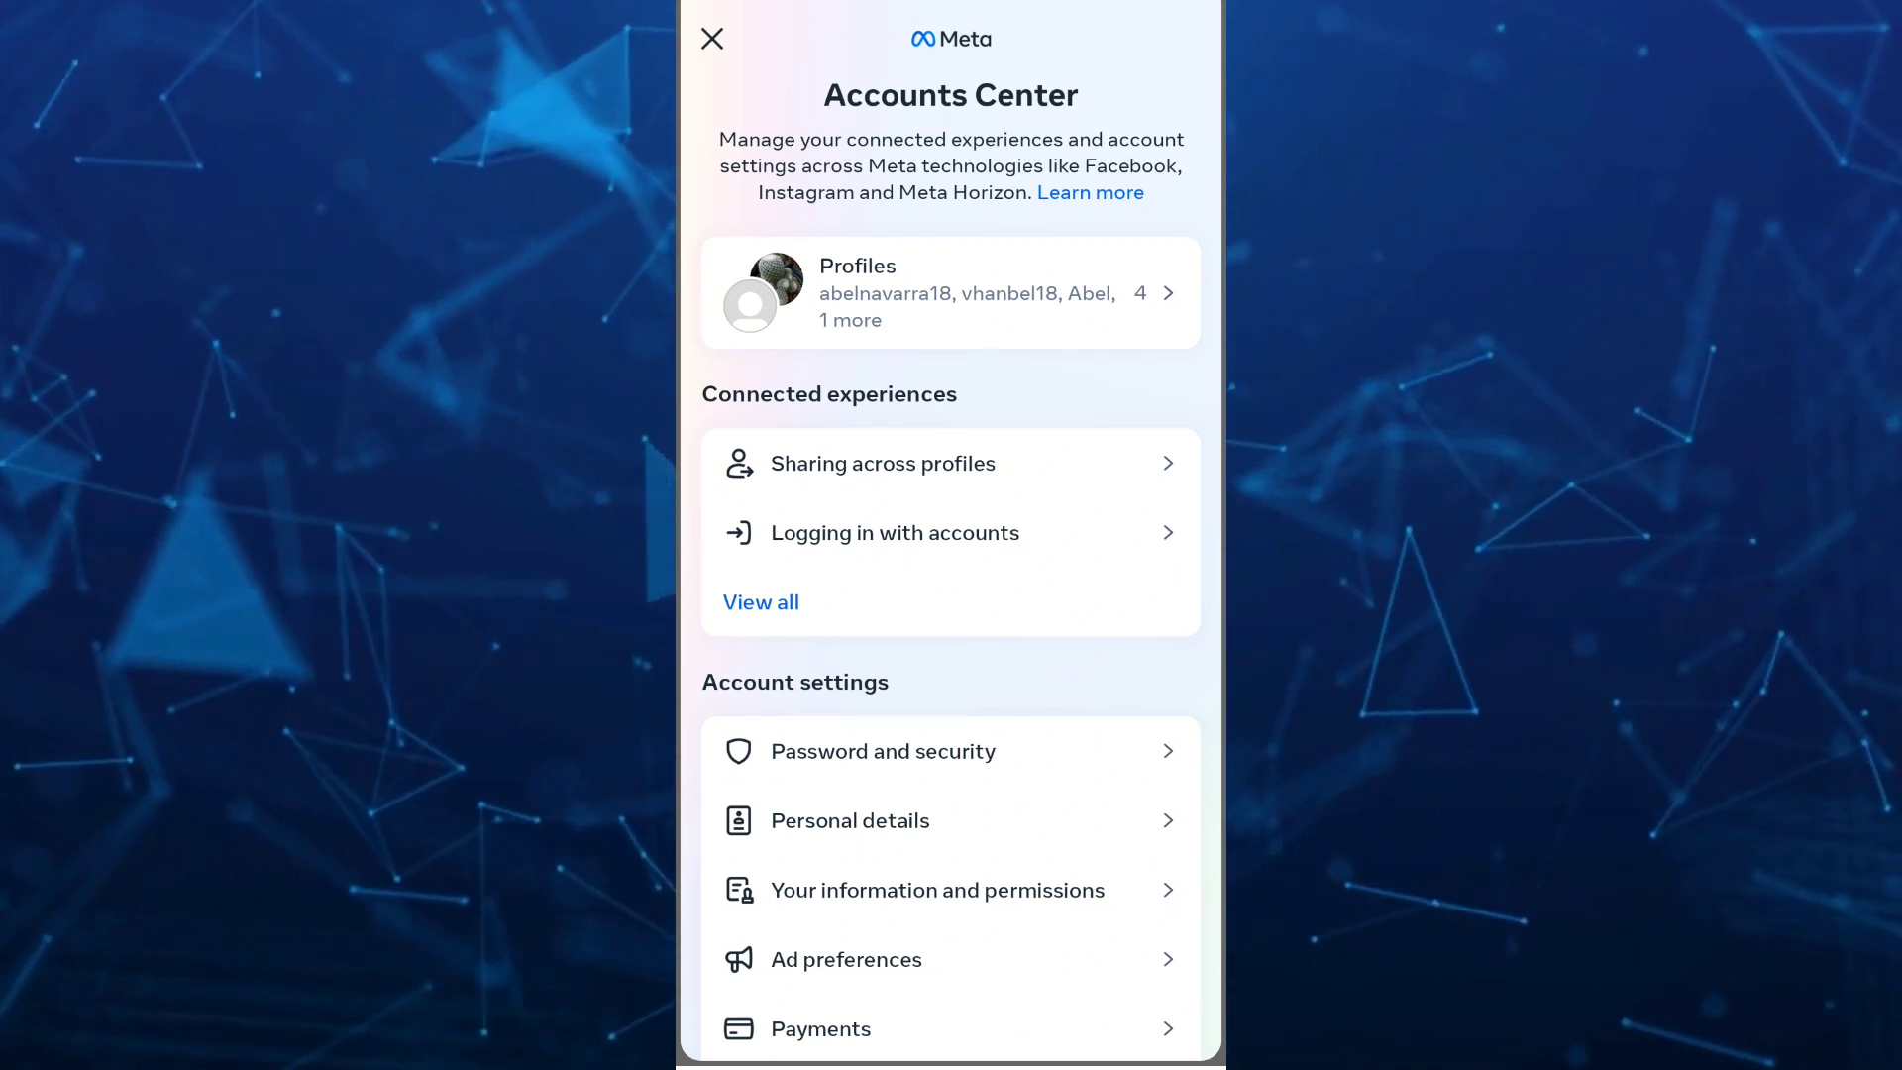
{"action": "left_click", "coordinate": [881, 463]}
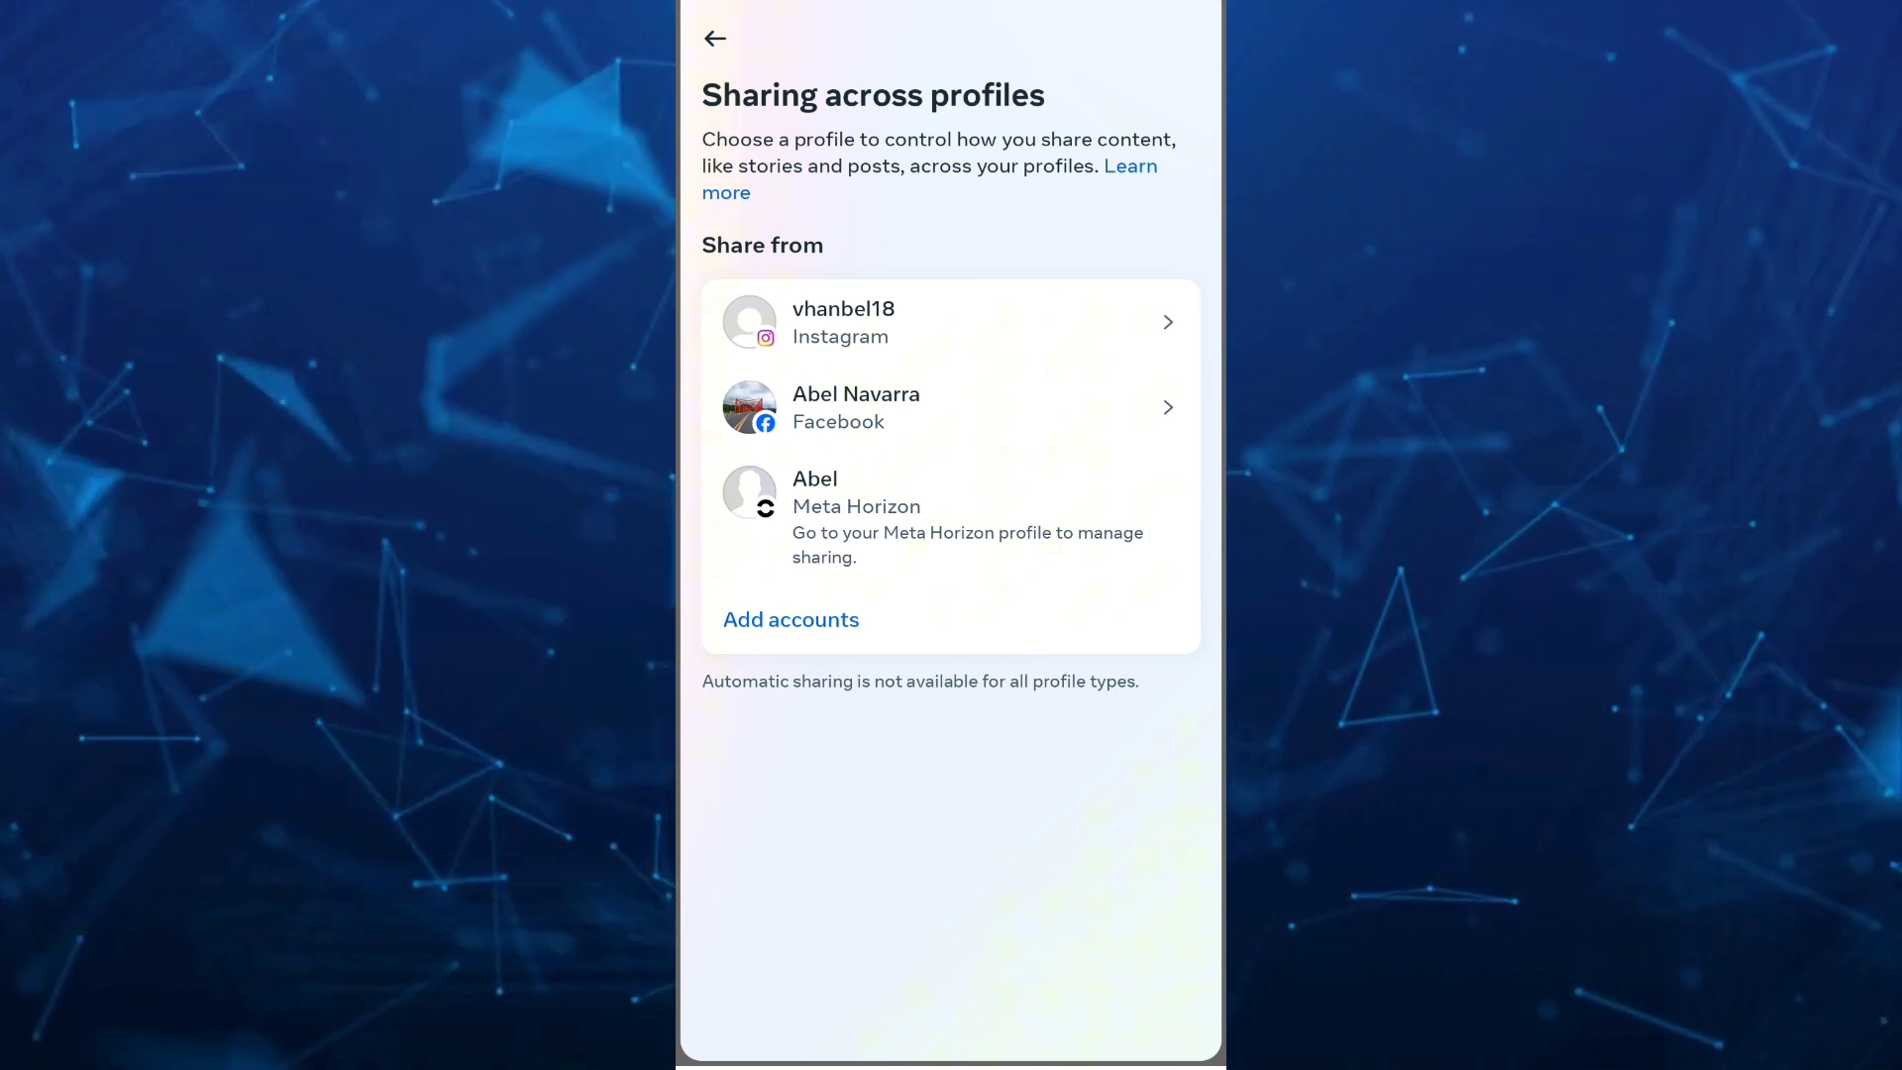
{"action": "left_click", "coordinate": [950, 406]}
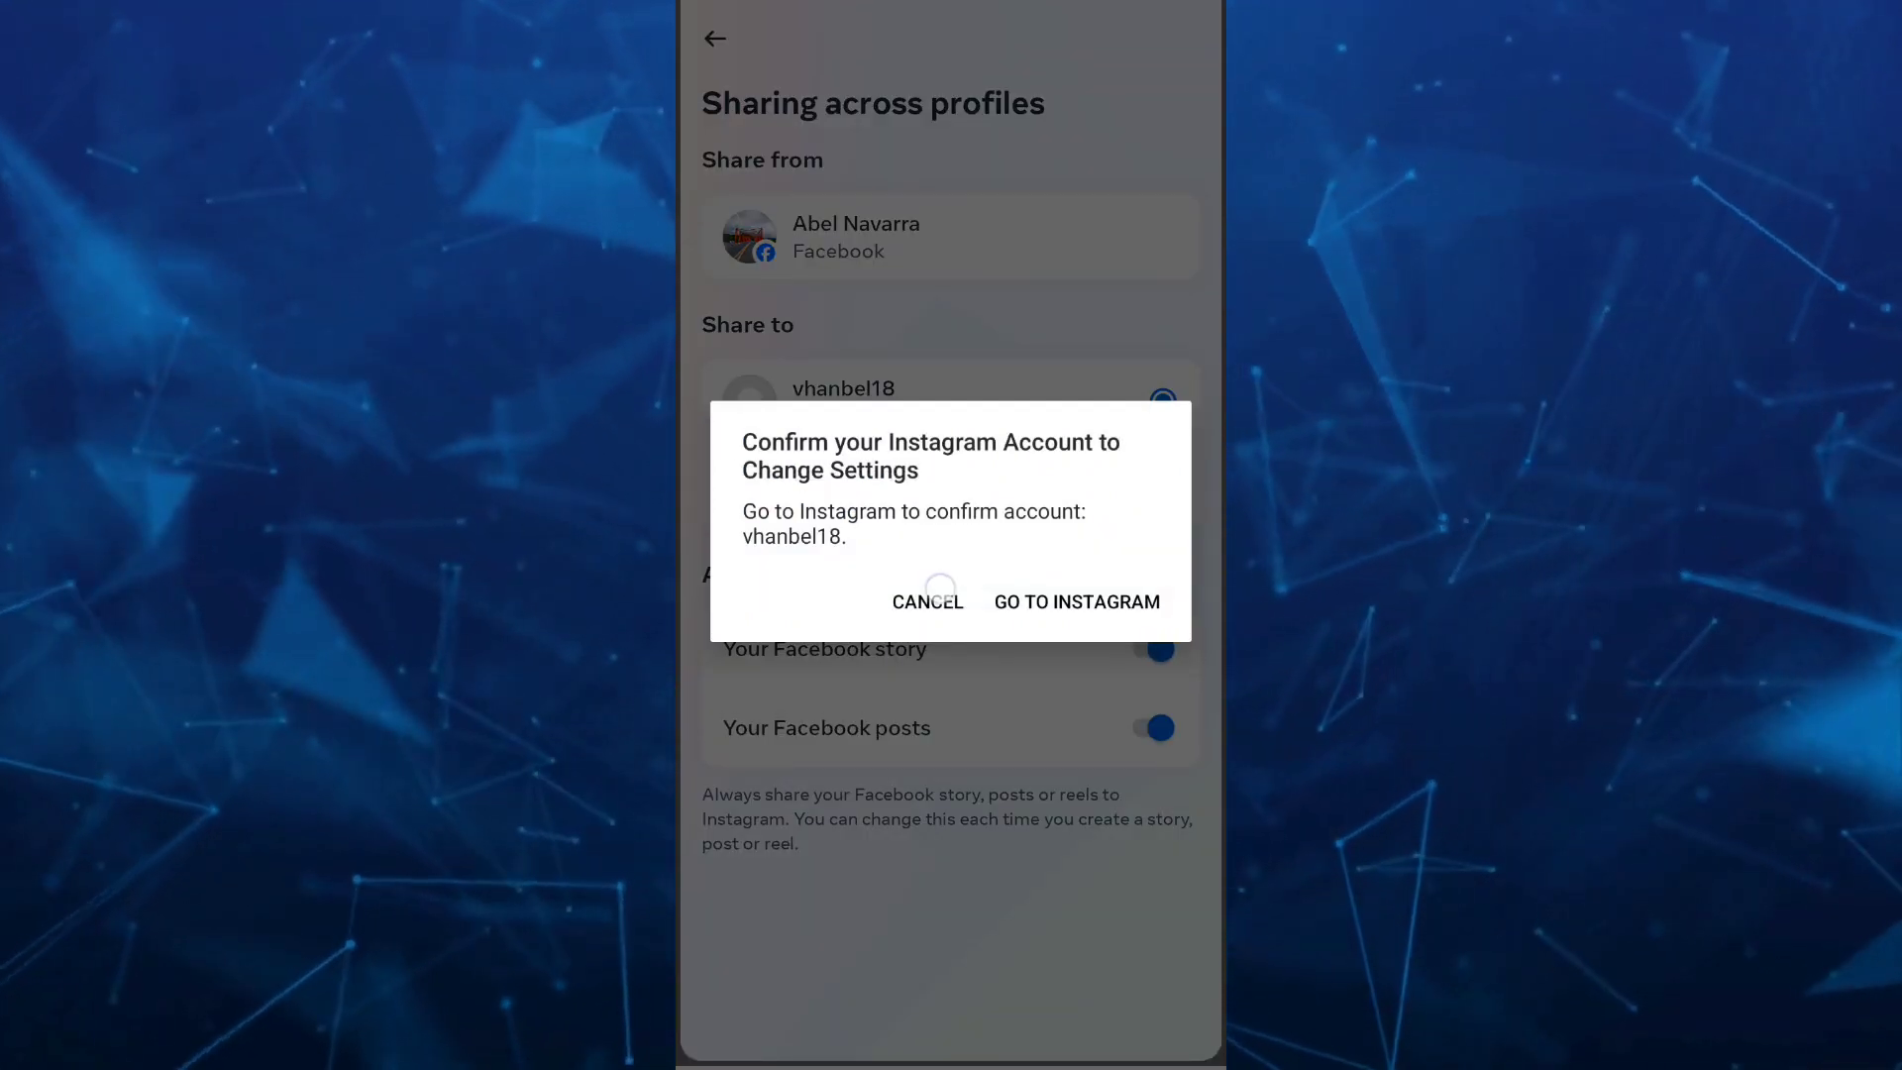
Dismiss the confirmation prompt and toggle the Your Facebook posts switch, leaving it on
{"action": "left_click", "coordinate": [928, 600]}
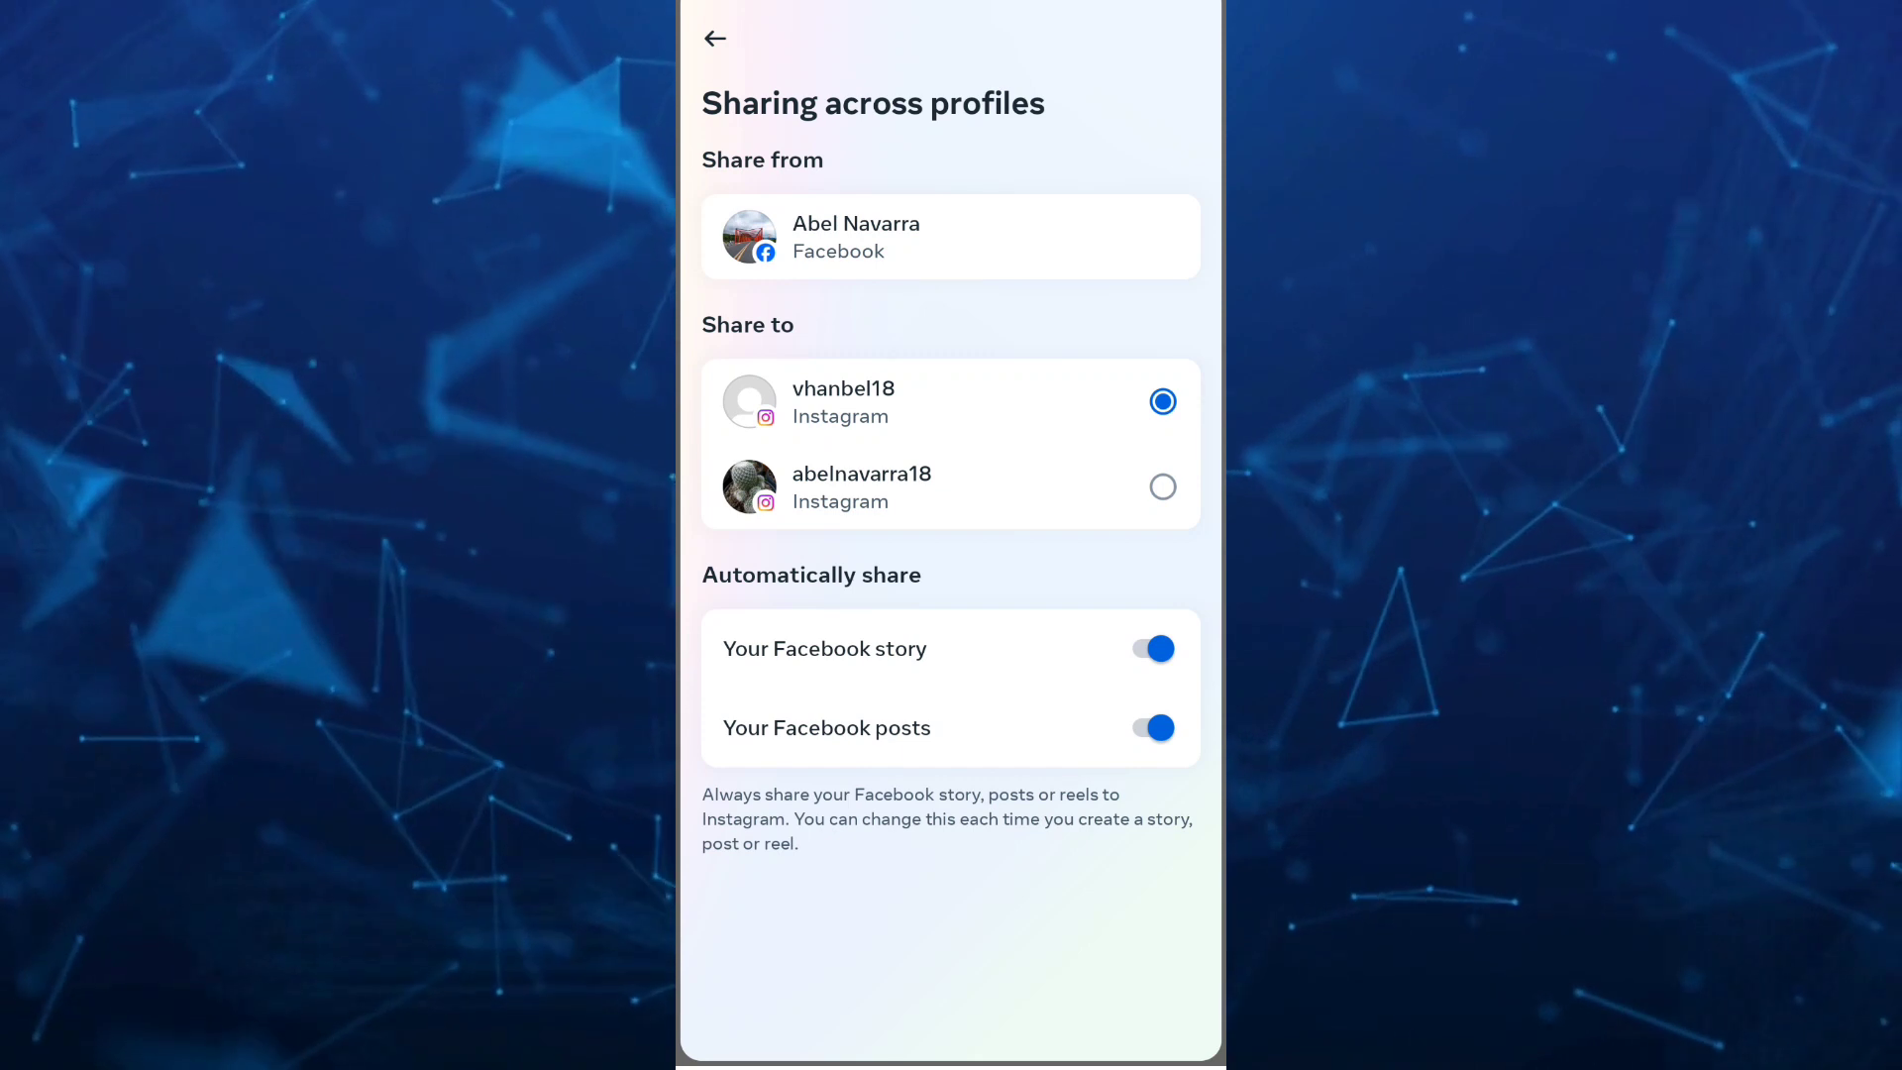
{"action": "left_click", "coordinate": [1150, 726]}
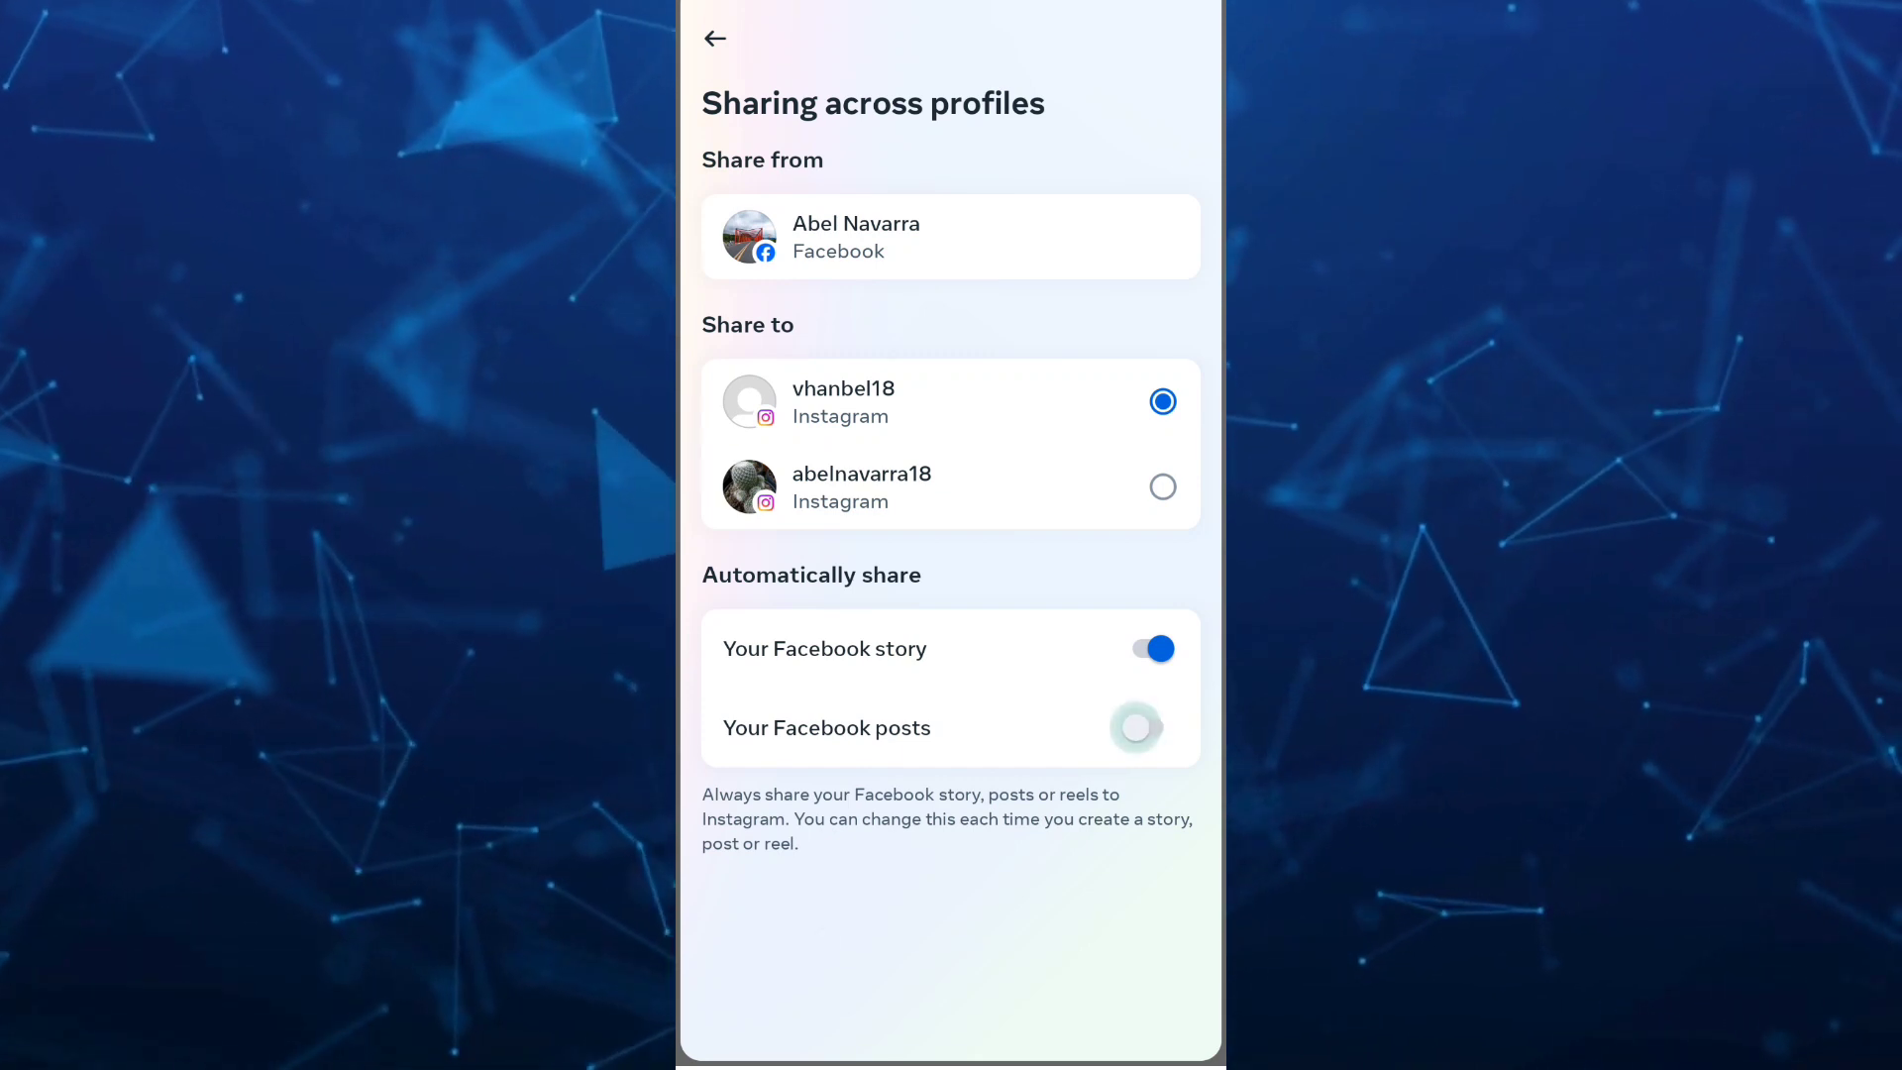
{"action": "left_click", "coordinate": [1151, 727]}
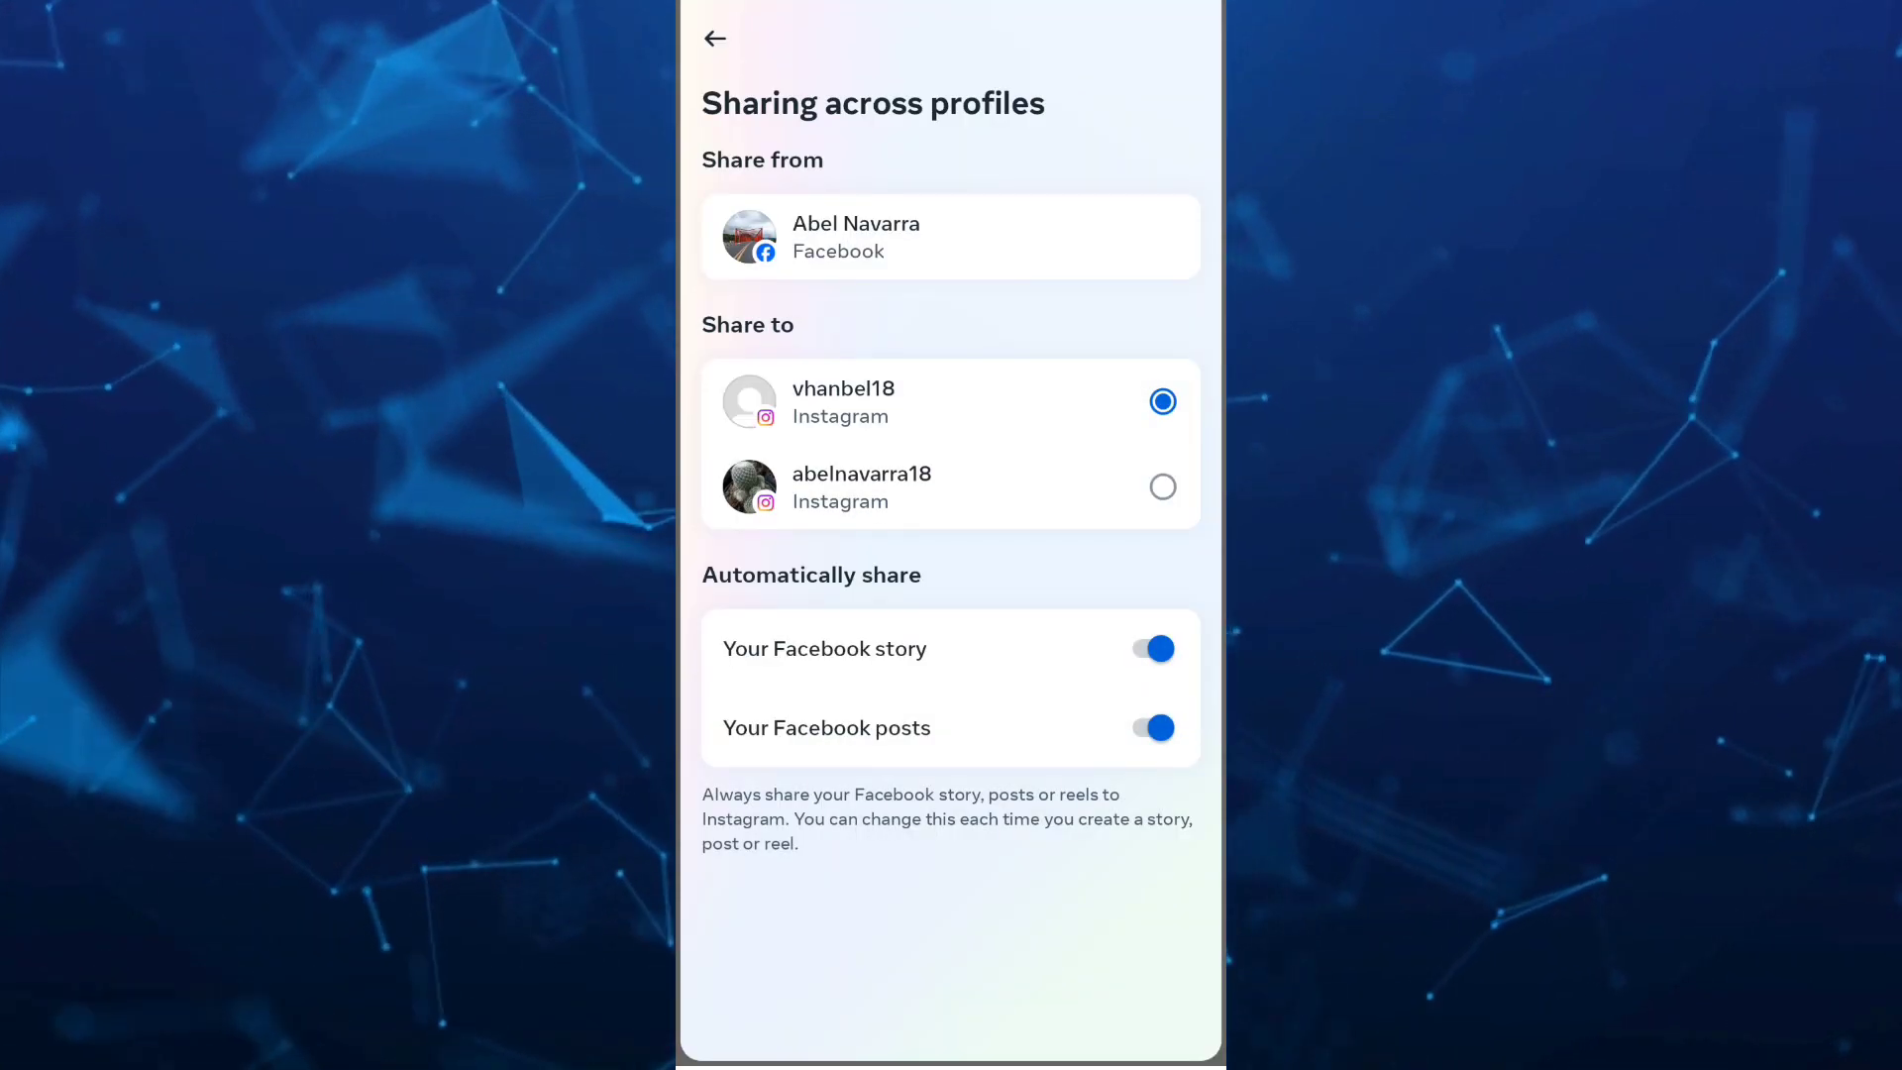